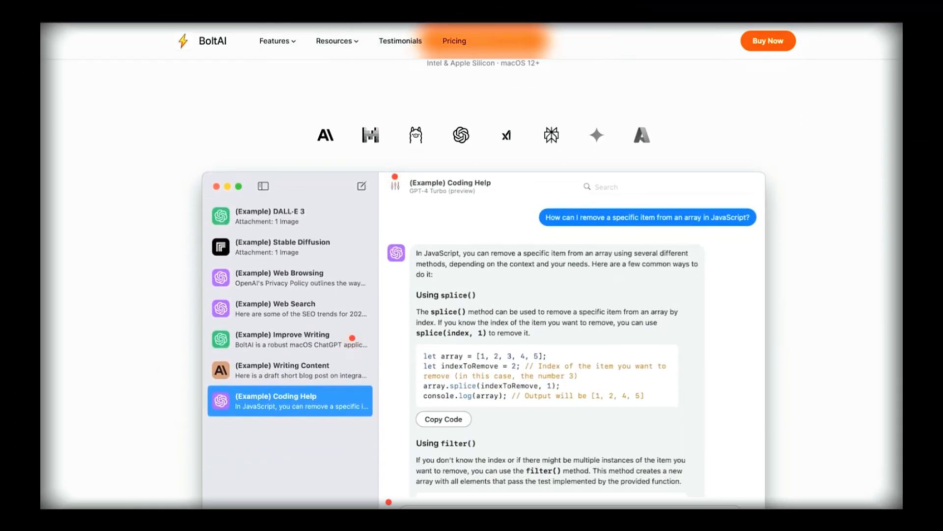
scroll(down, 3)
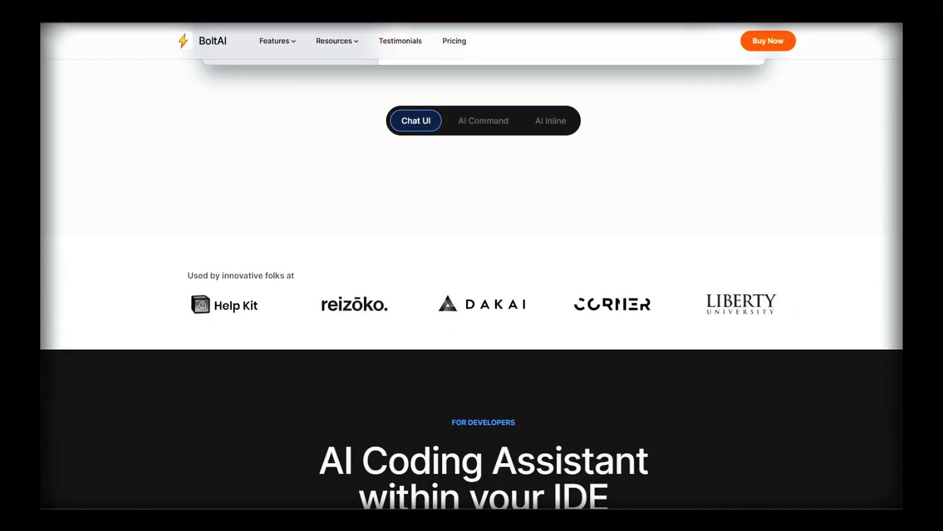